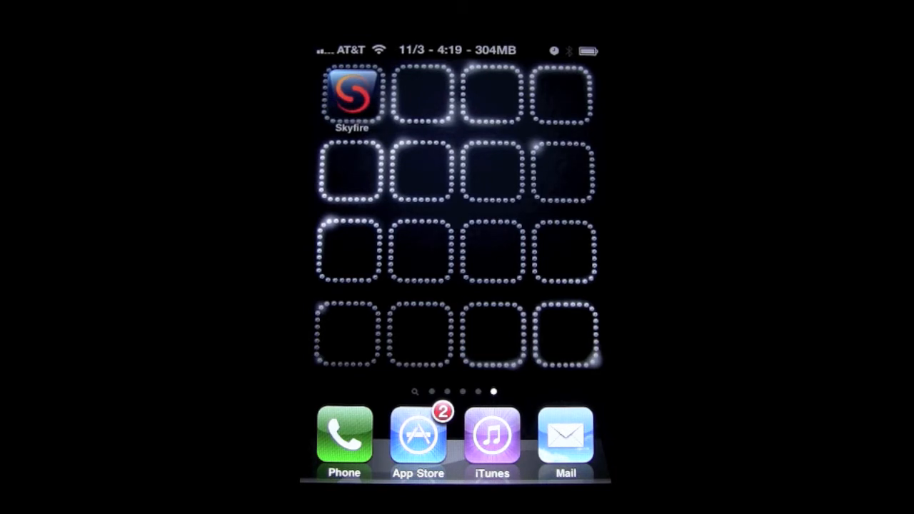
Launch the Skyfire browser from the iOS home screen.
click(351, 94)
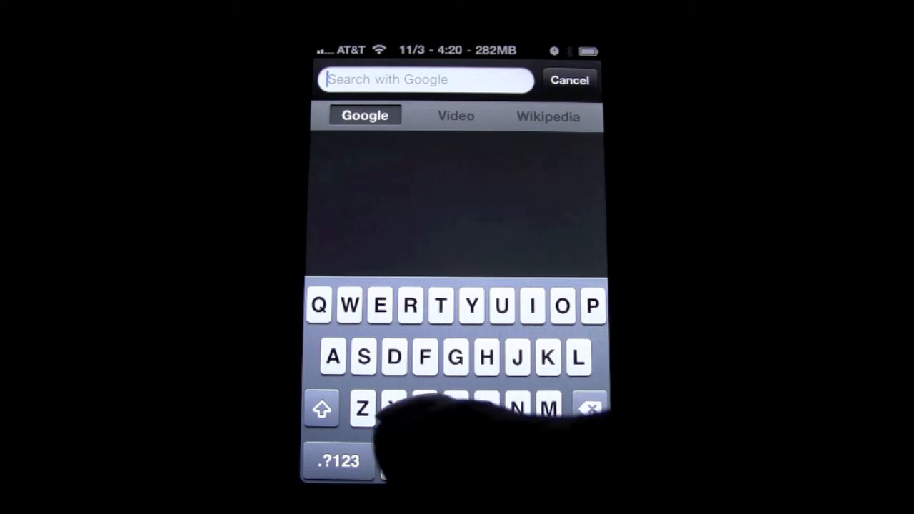
text(www)
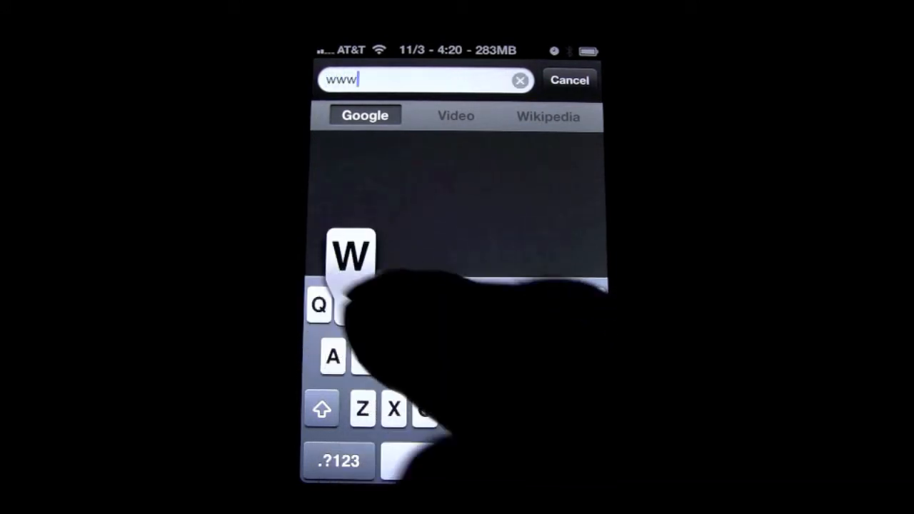
click(337, 460)
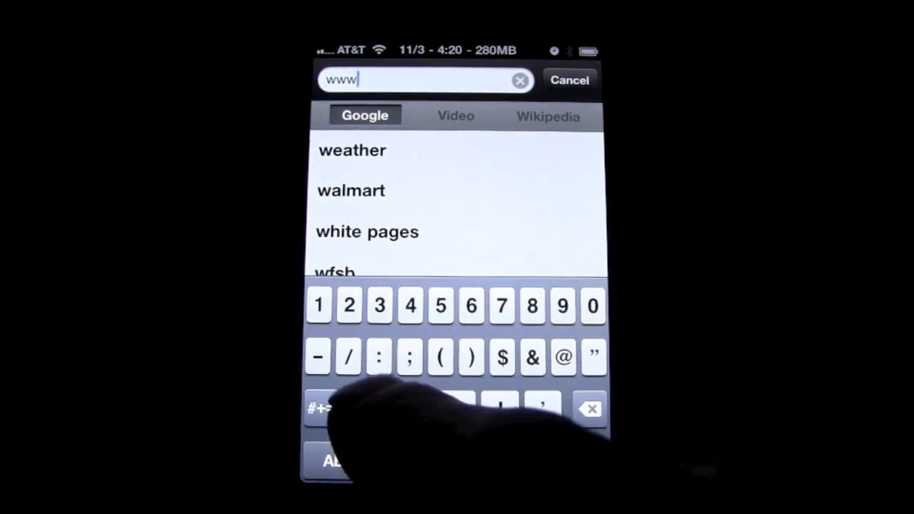
text(.you)
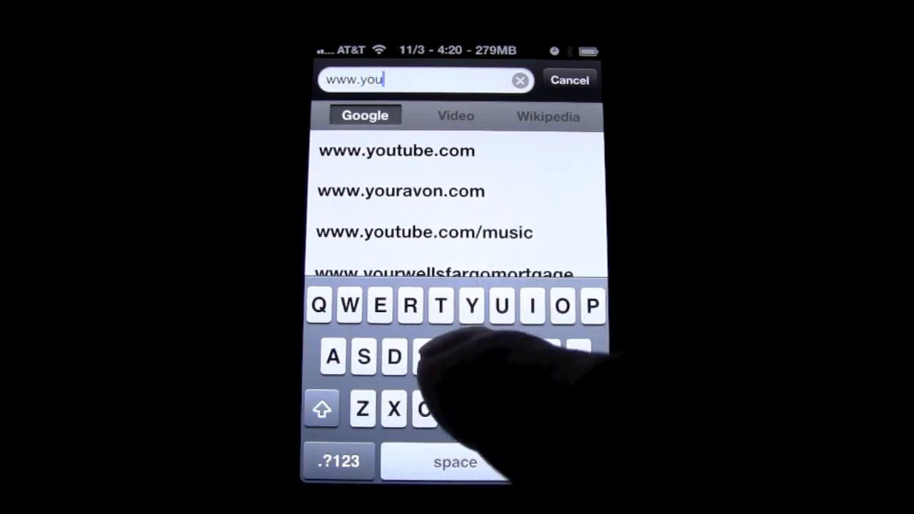
click(396, 150)
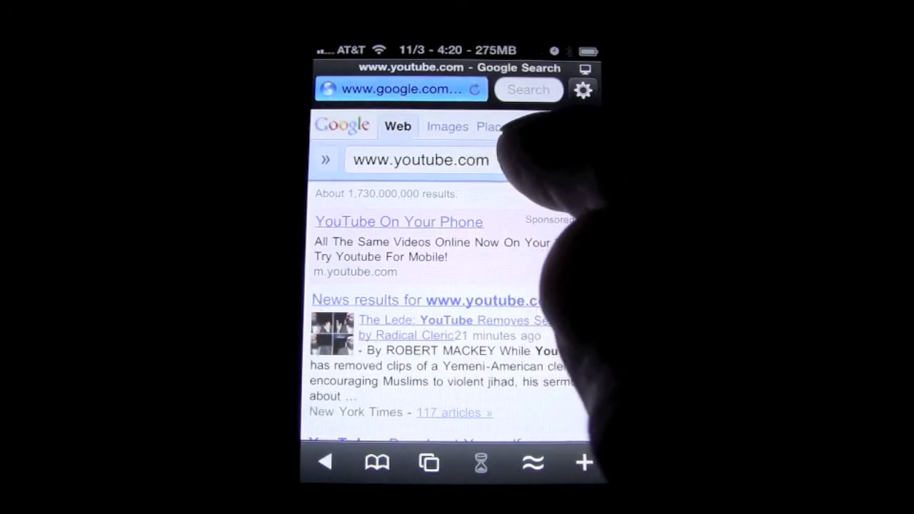
click(420, 160)
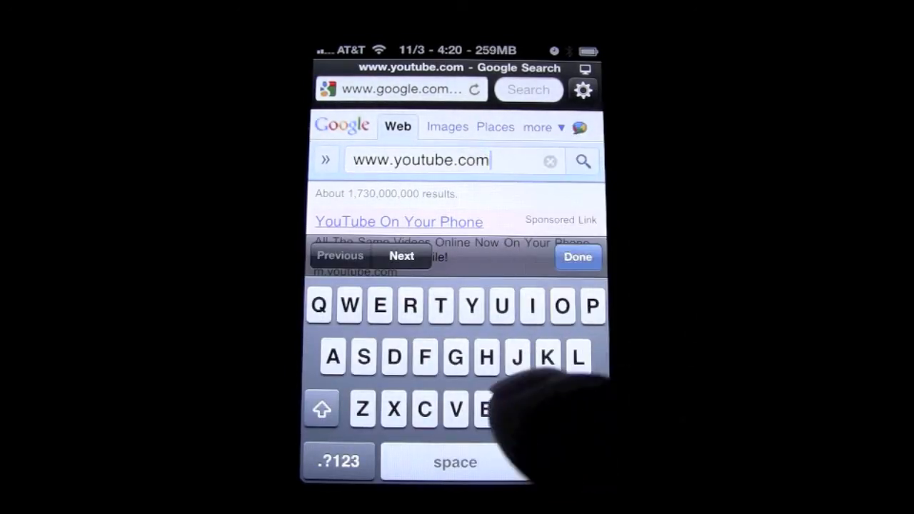
click(338, 461)
text(/octoberp)
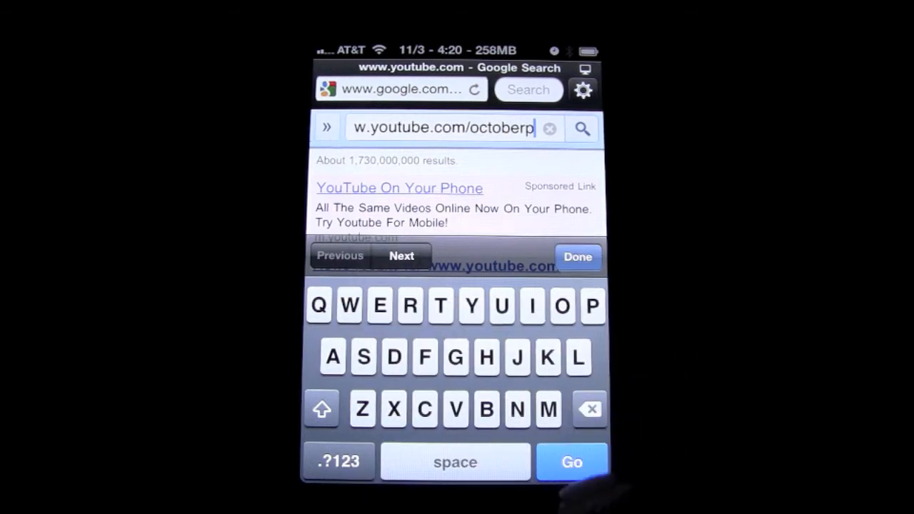
click(577, 257)
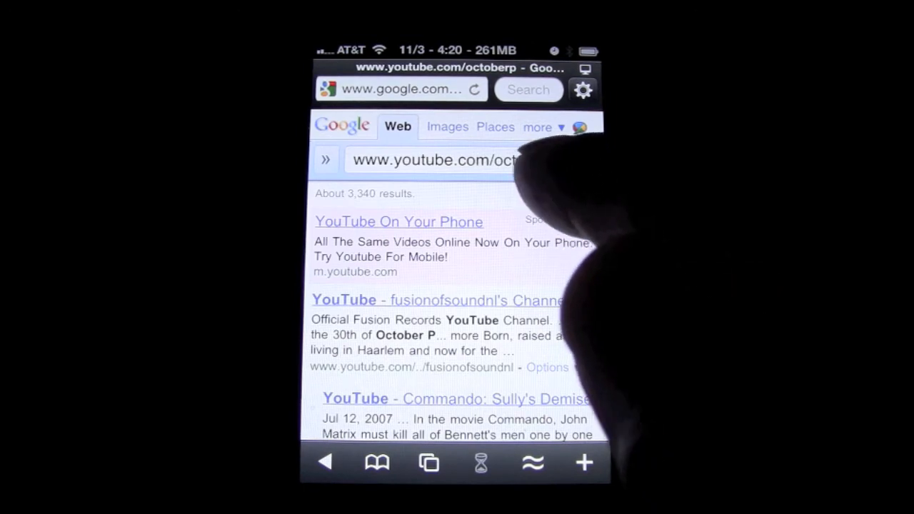
click(429, 160)
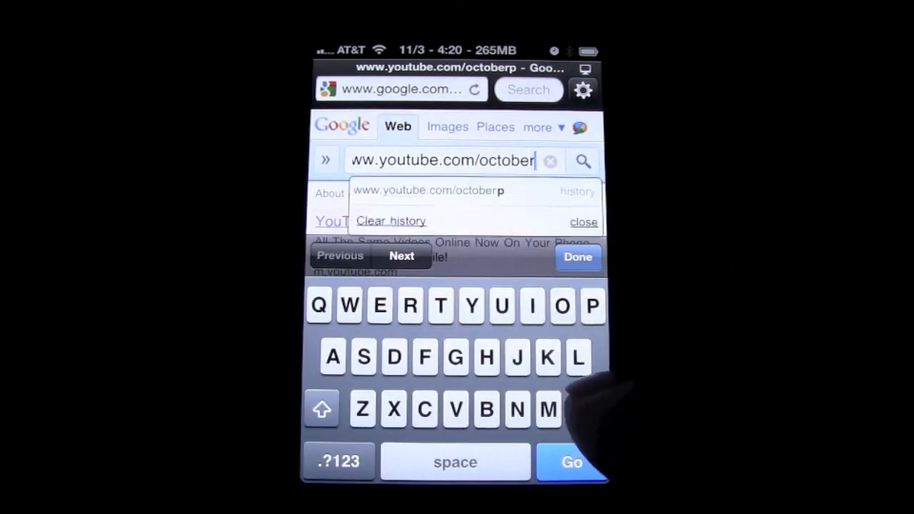
text(e)
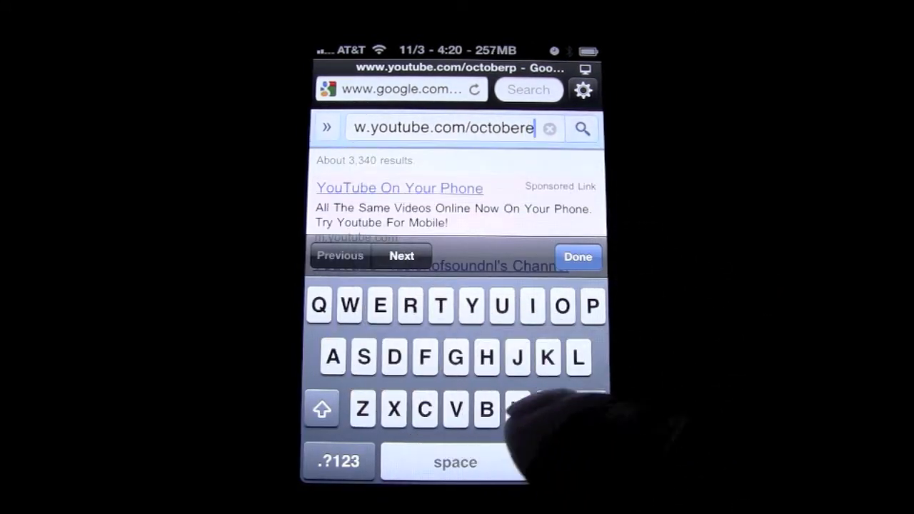
click(577, 257)
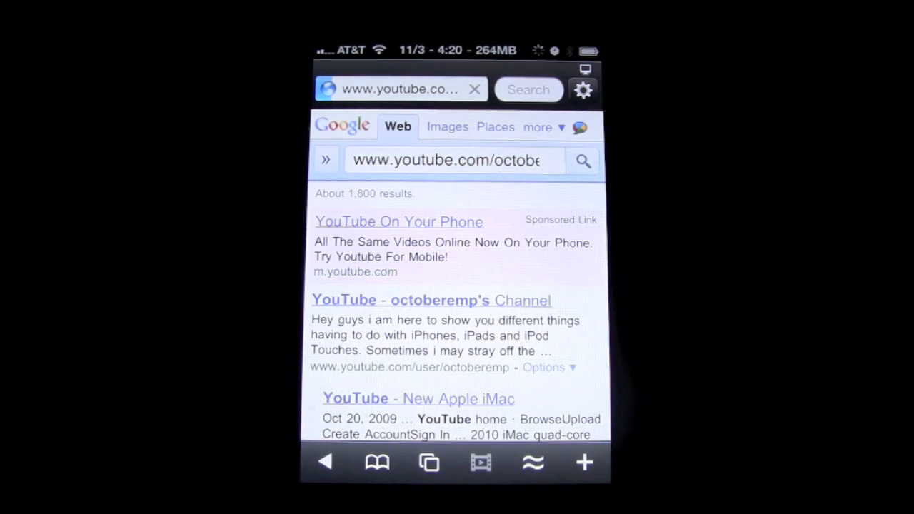
Load octoberemp's YouTube channel page and bring up playback for its Flash video.
click(431, 300)
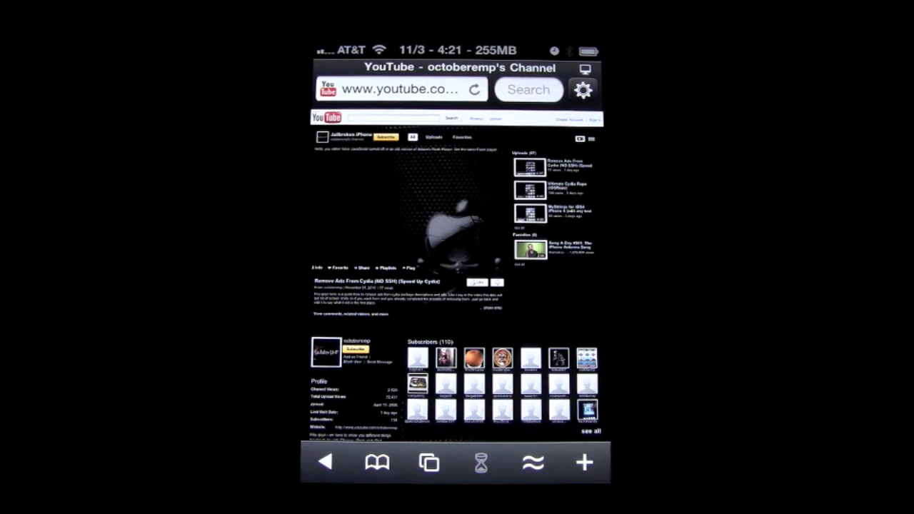
click(479, 462)
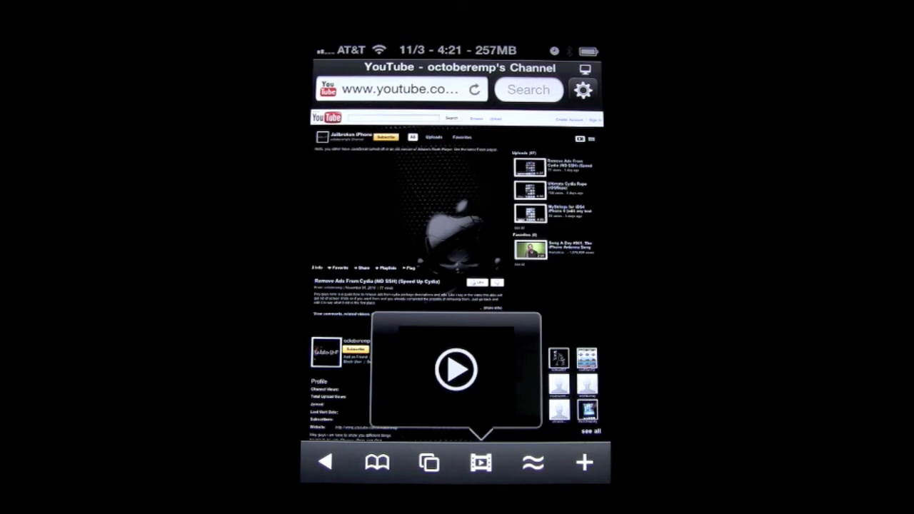
Play the channel's video full-screen, then return to the channel page with Done.
click(457, 369)
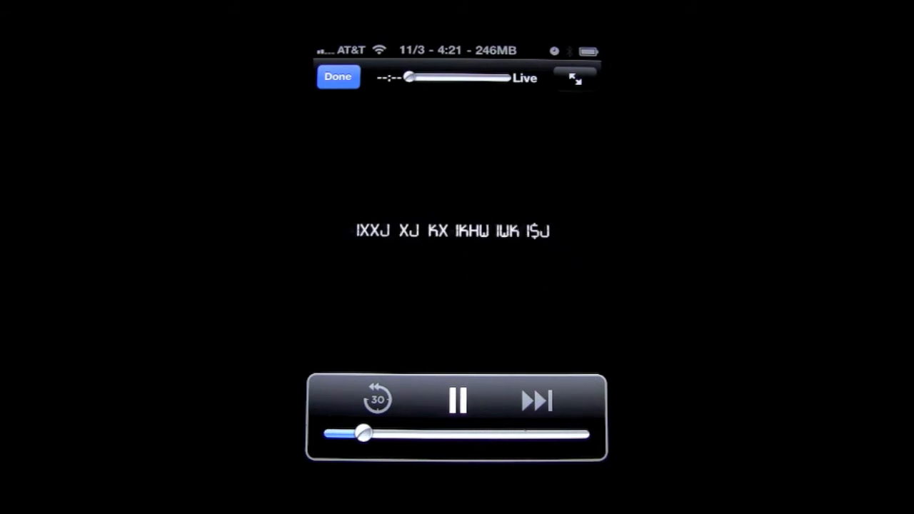
click(337, 77)
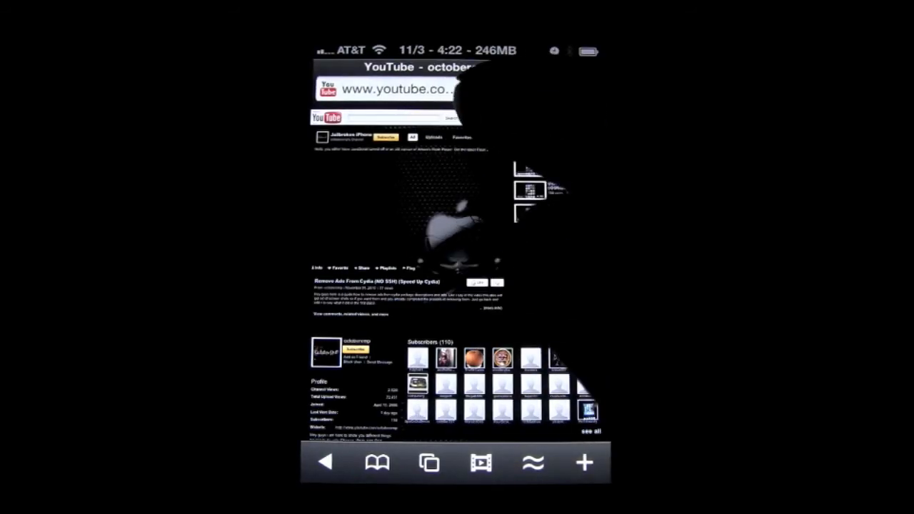
Go to rottentomatoes.com via the 'ro' suggestion and bring up the Oceans video play overlay.
click(400, 88)
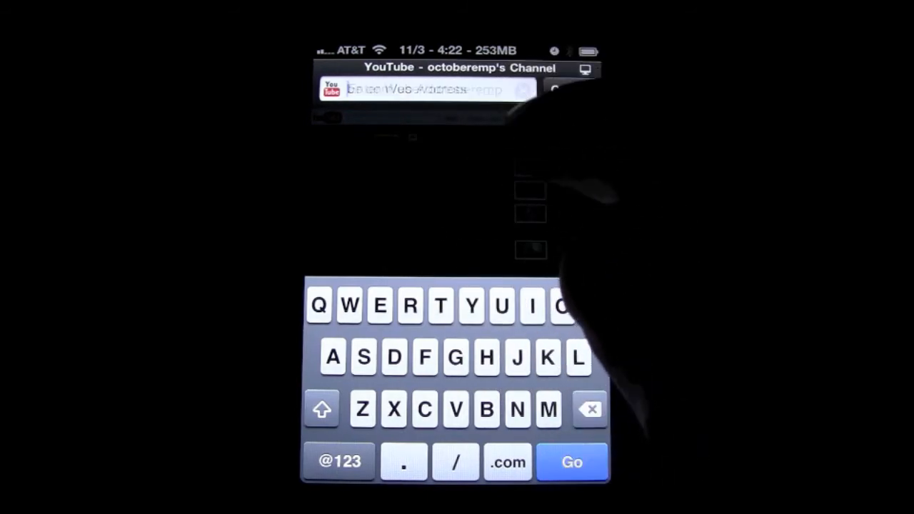
text(ro)
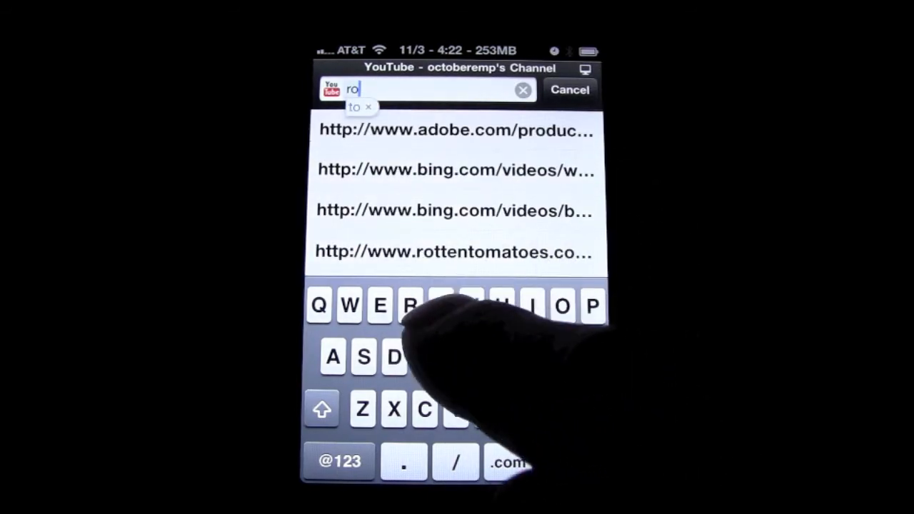
click(454, 252)
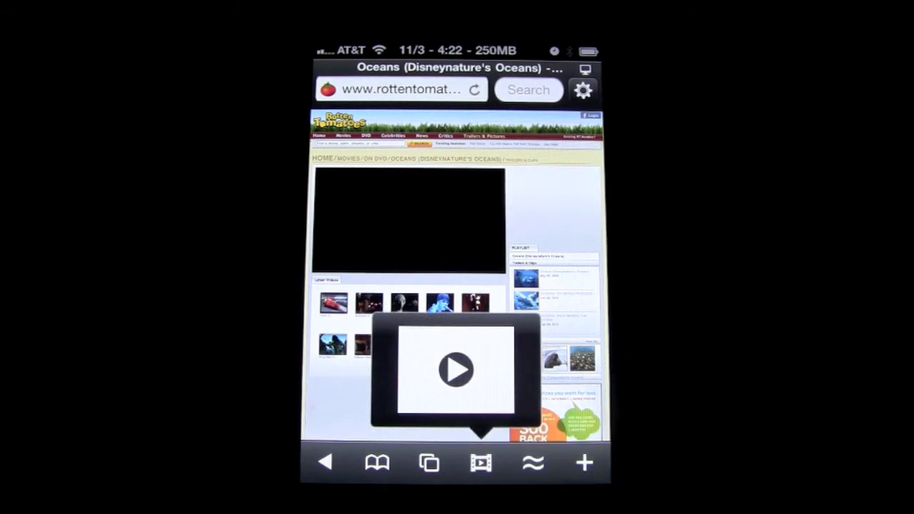
click(455, 369)
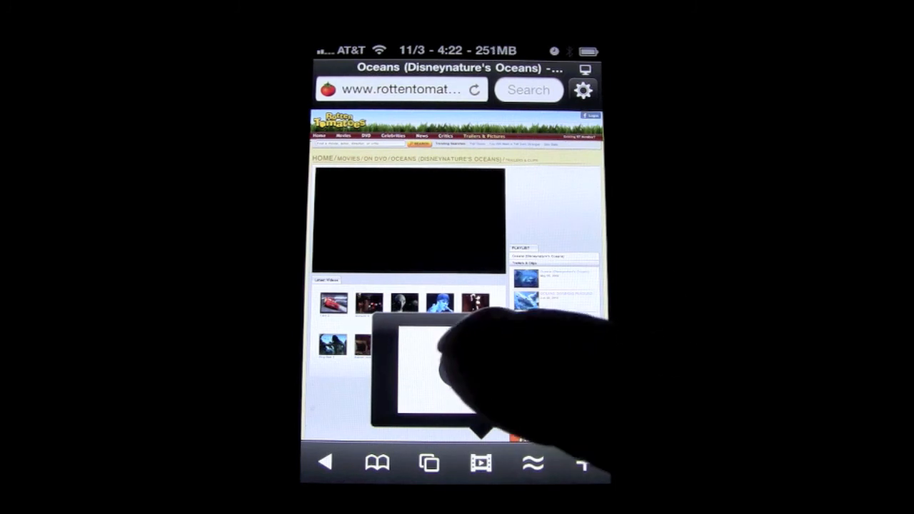